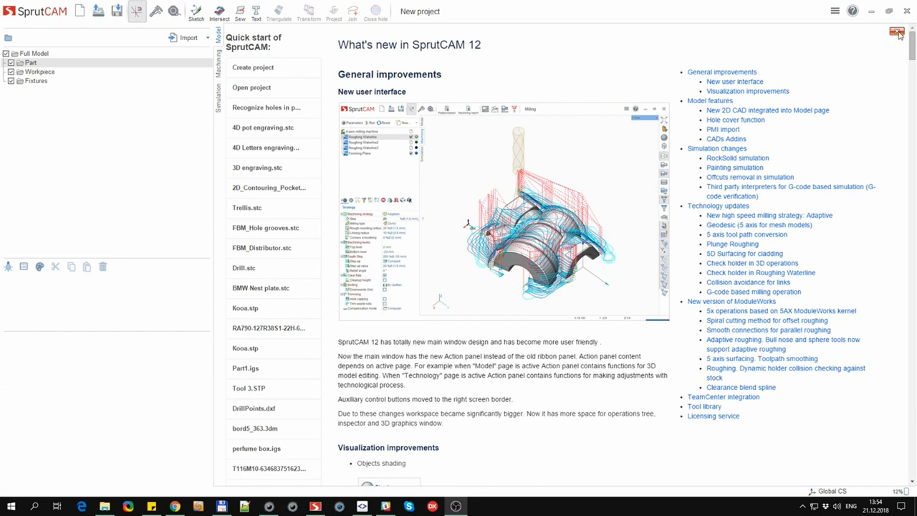
Close the What's New page to reveal the blank Model workspace.
{"action": "left_click", "coordinate": [897, 32]}
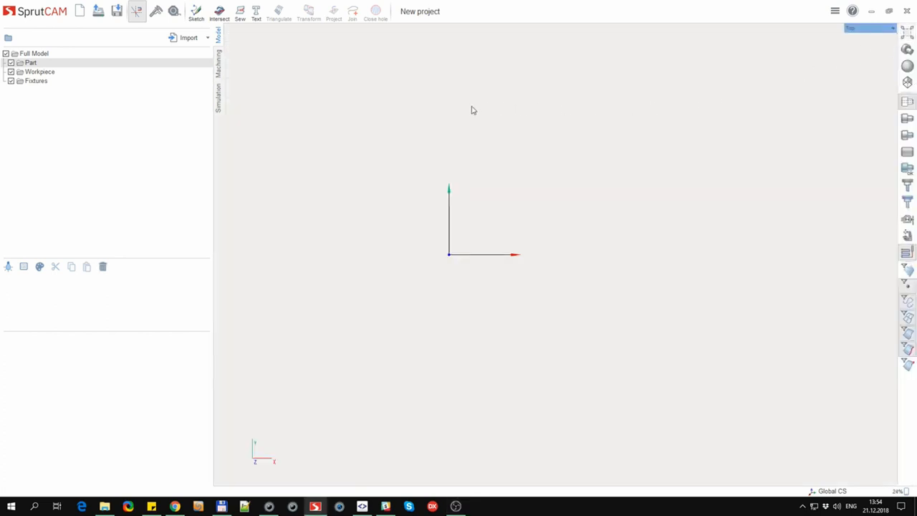
{"action": "mouse_move", "coordinate": [174, 13]}
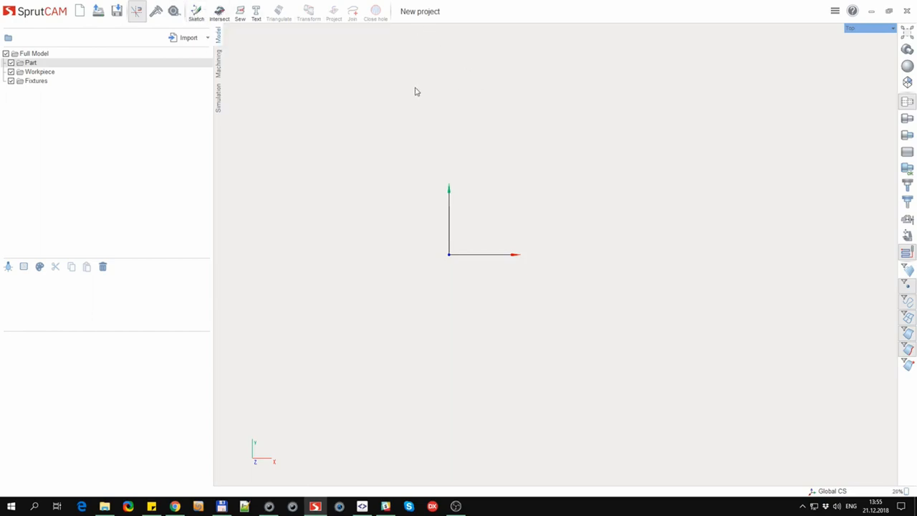
{"action": "left_click", "coordinate": [218, 72]}
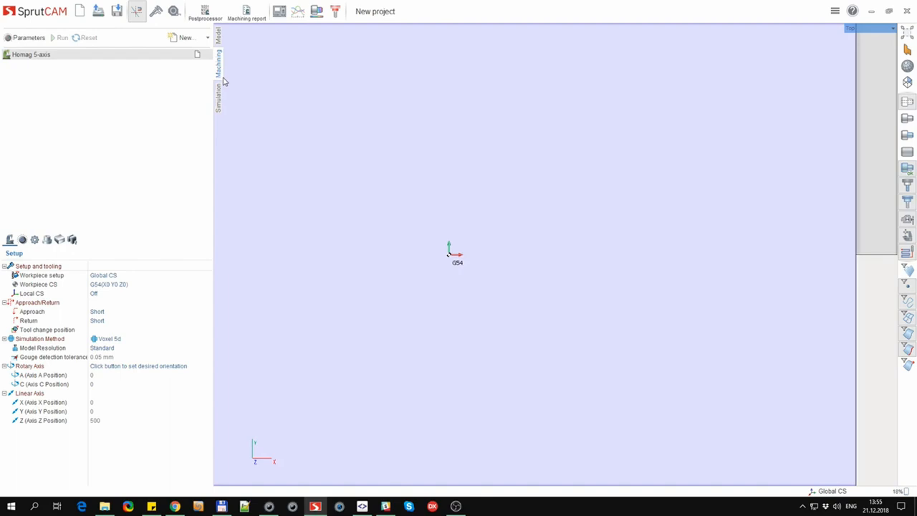
{"action": "mouse_move", "coordinate": [219, 100]}
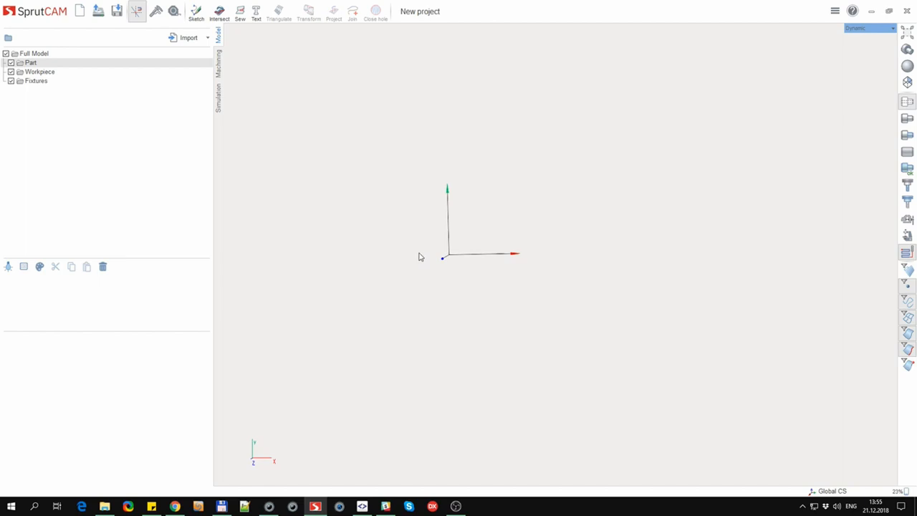
{"action": "left_click", "coordinate": [35, 11]}
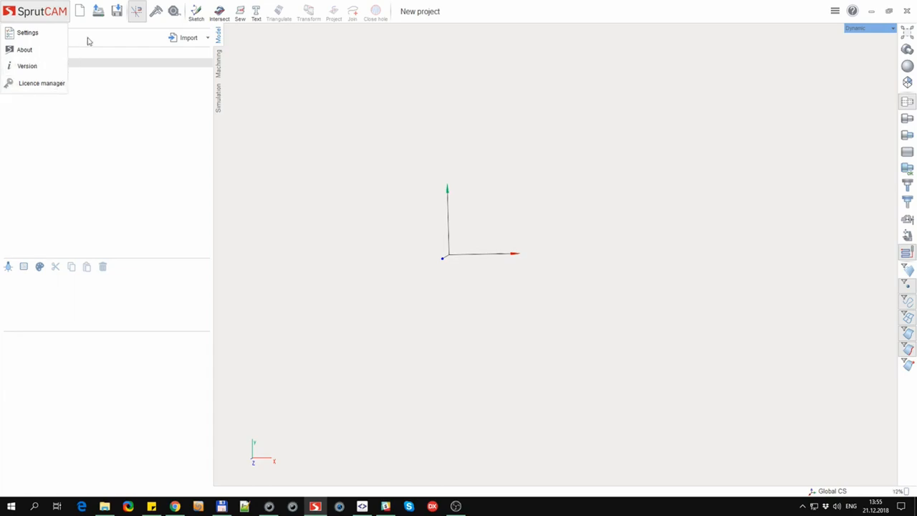
{"action": "left_click", "coordinate": [98, 10]}
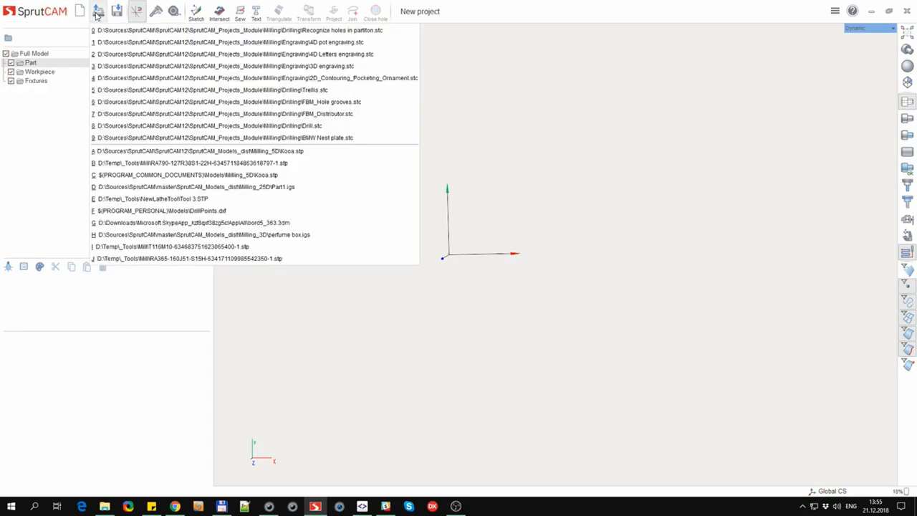
{"action": "left_click", "coordinate": [98, 11]}
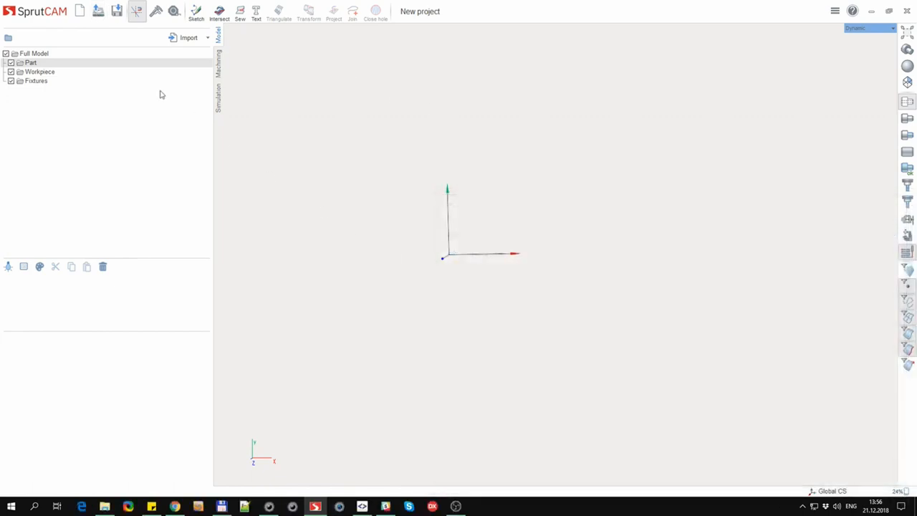
Load the 'Recognize holes in partiton' project from the recent projects list.
{"action": "left_click", "coordinate": [136, 11]}
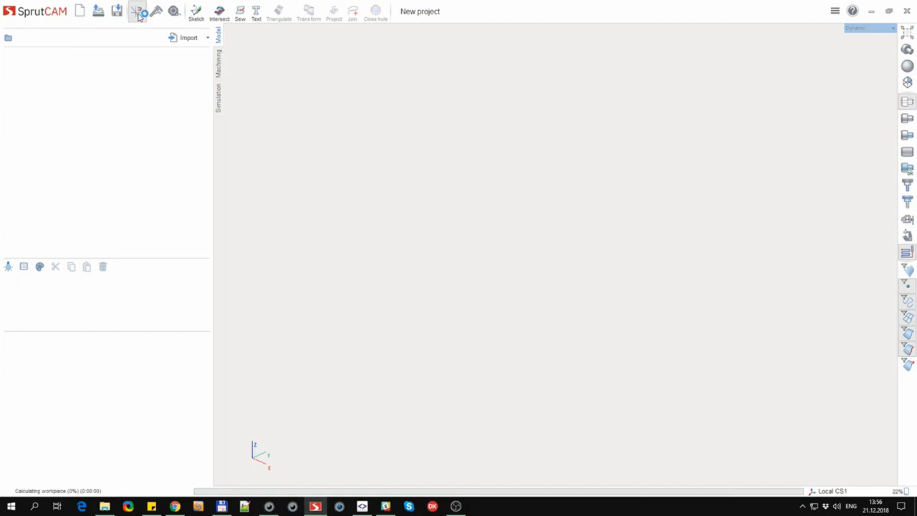
{"action": "left_click", "coordinate": [188, 37]}
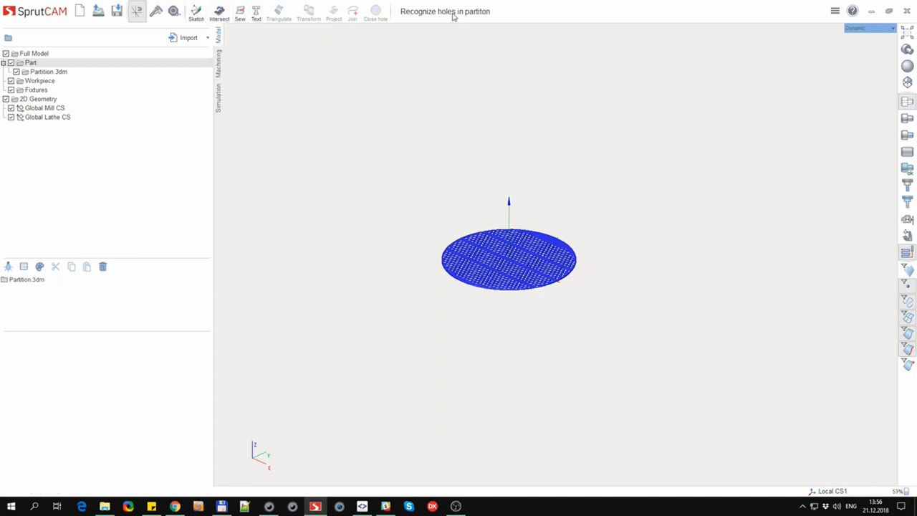
{"action": "mouse_move", "coordinate": [445, 11]}
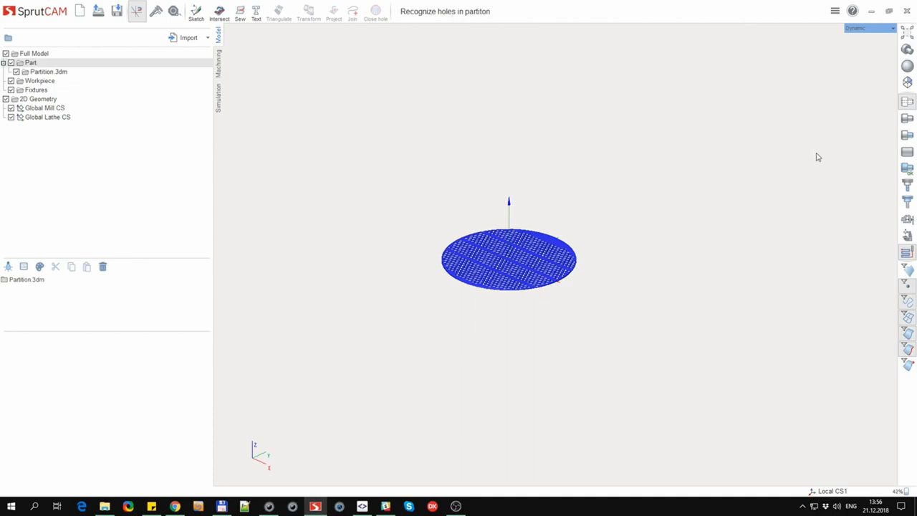
Show the Homag 5-axis machine's hole machining and 2D contouring operations on the Machining page.
{"action": "left_click", "coordinate": [835, 11]}
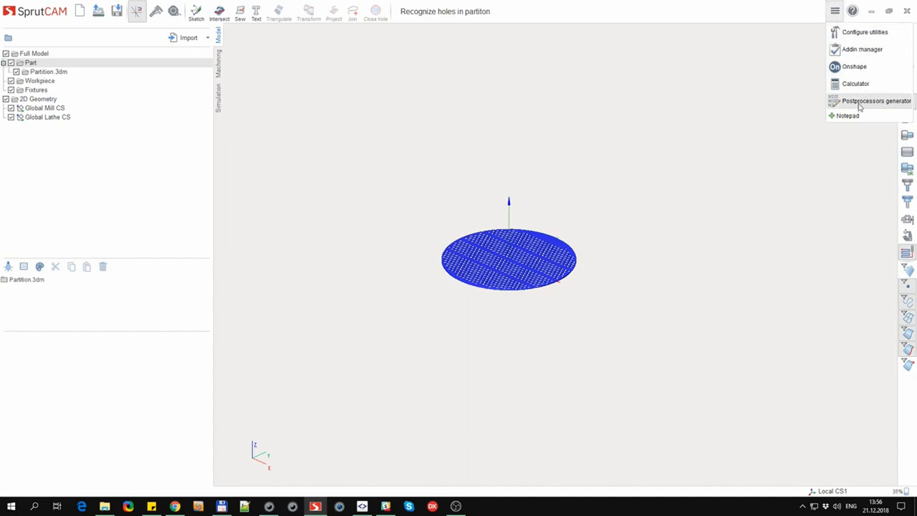
{"action": "mouse_move", "coordinate": [857, 84]}
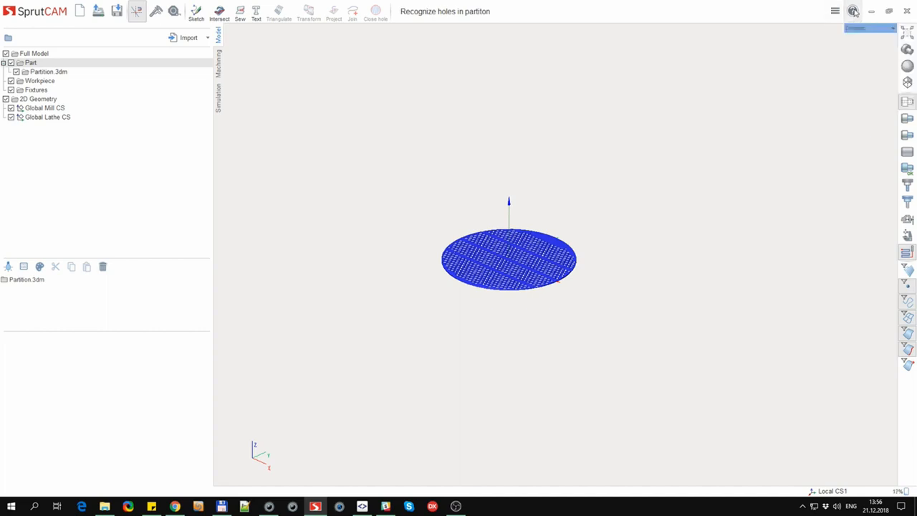
{"action": "left_click", "coordinate": [852, 11]}
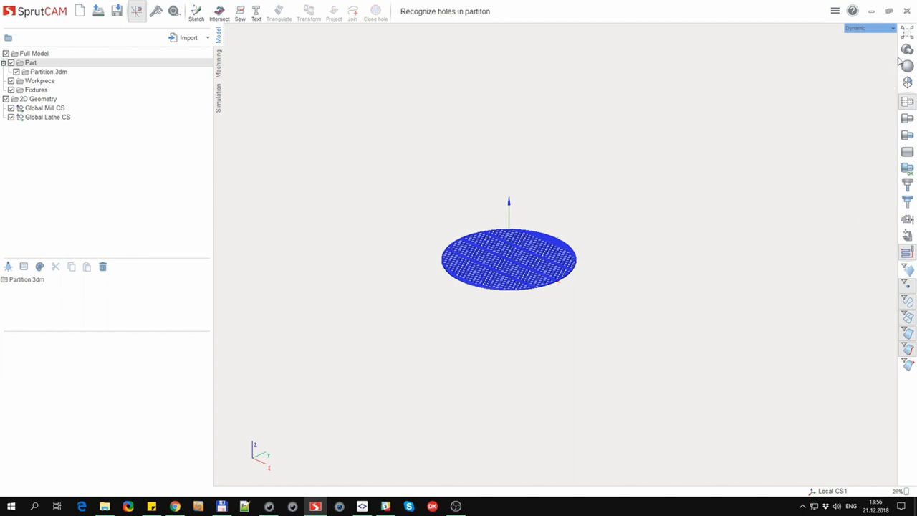
{"action": "left_click", "coordinate": [907, 50]}
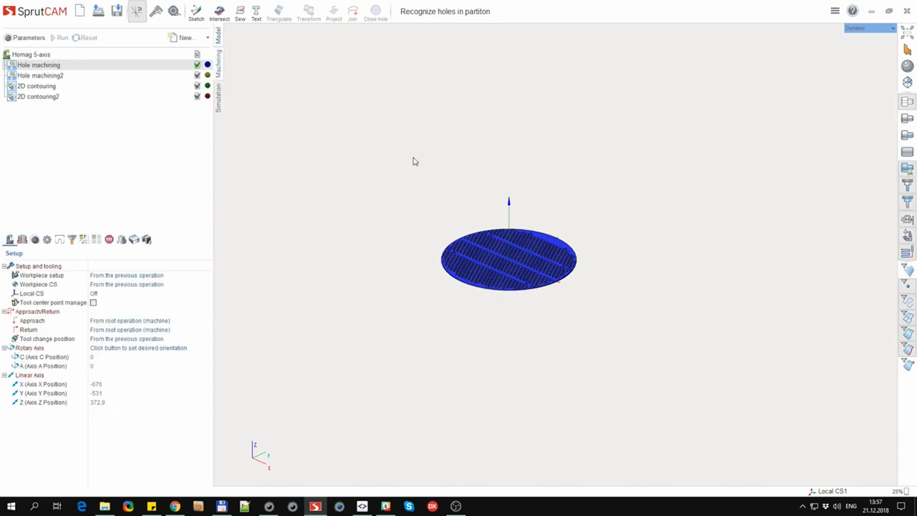
Simulate machining with the Woody result texture, keep Local CS1, then return to Model.
{"action": "left_click", "coordinate": [219, 93]}
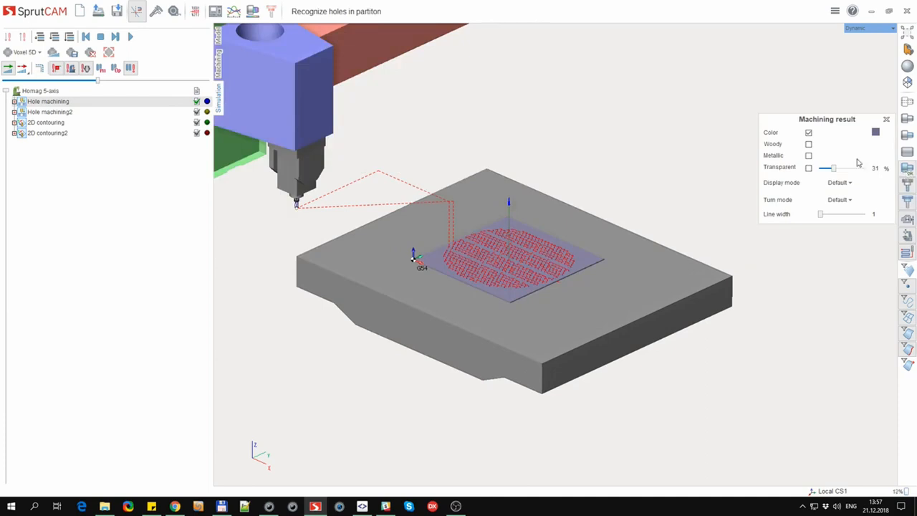
{"action": "left_click", "coordinate": [809, 144]}
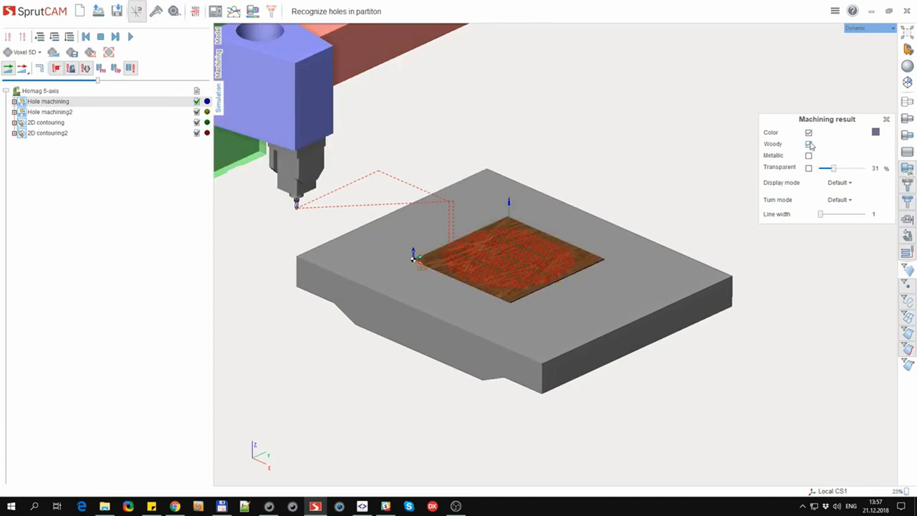
{"action": "left_click", "coordinate": [808, 143]}
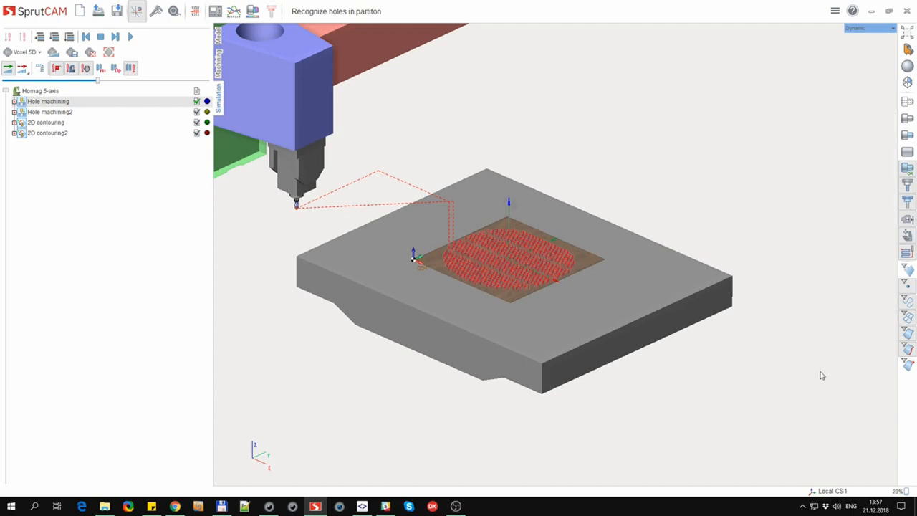
{"action": "mouse_move", "coordinate": [846, 480]}
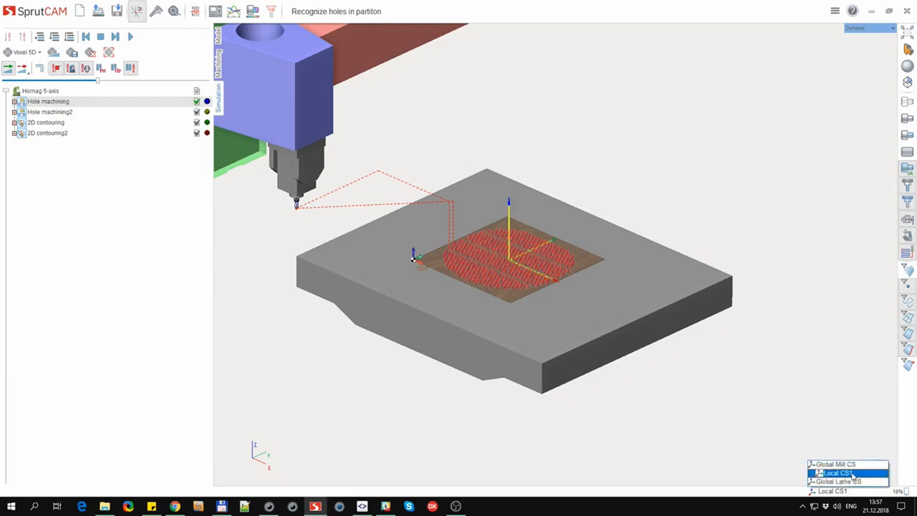
{"action": "left_click", "coordinate": [834, 472]}
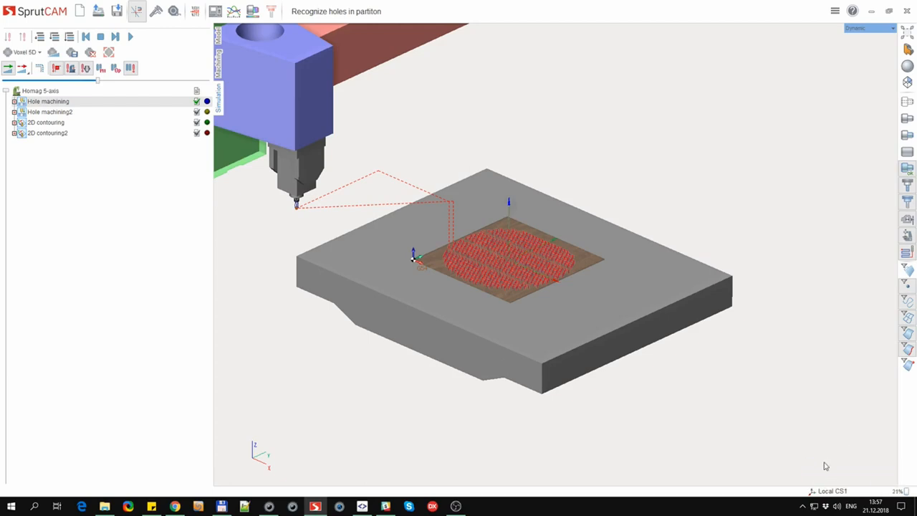
{"action": "left_click", "coordinate": [812, 490]}
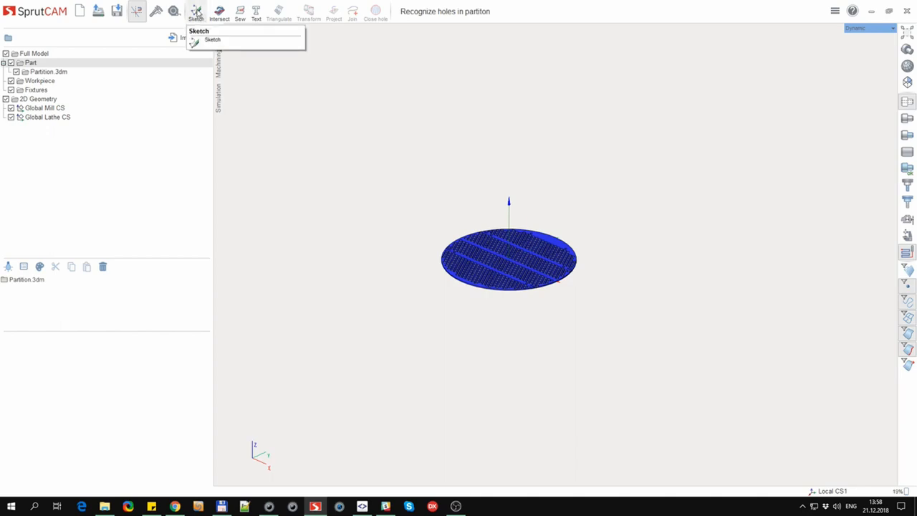
Create a Sketch containing one straight line above the partition.
{"action": "left_click", "coordinate": [213, 40]}
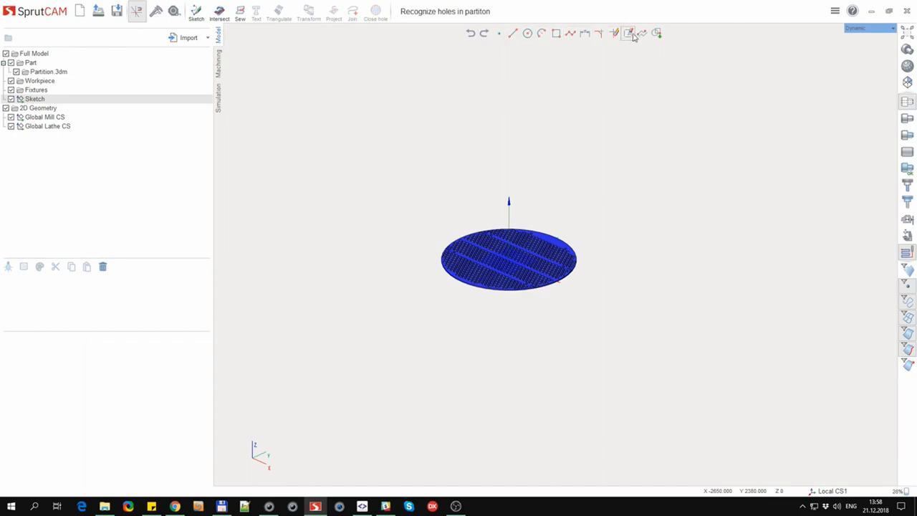
{"action": "left_click", "coordinate": [513, 33]}
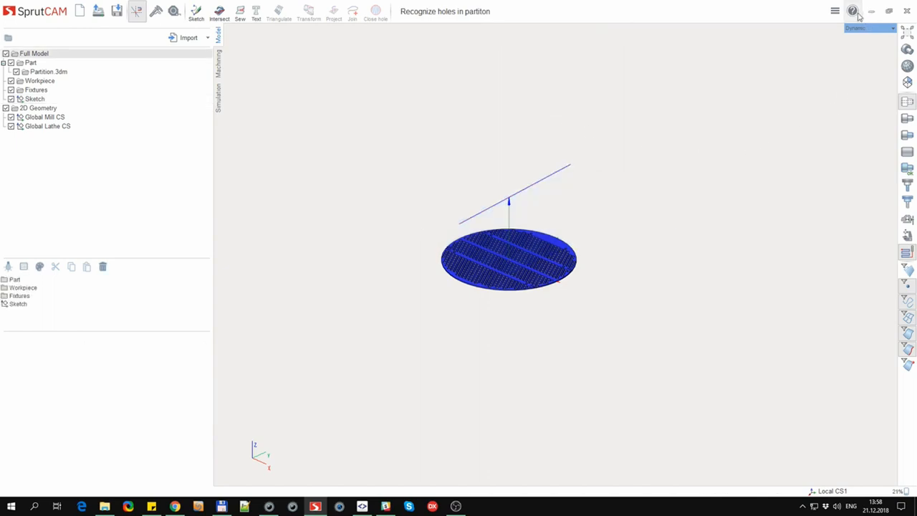
{"action": "left_click", "coordinate": [852, 10]}
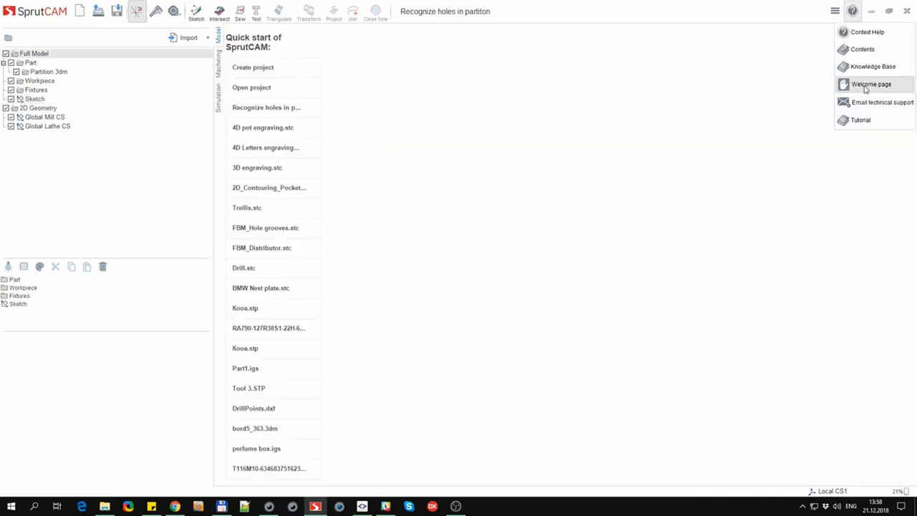
Open the Welcome page and scroll to the visualization improvements in What's New in SprutCAM 12.
{"action": "left_click", "coordinate": [871, 84]}
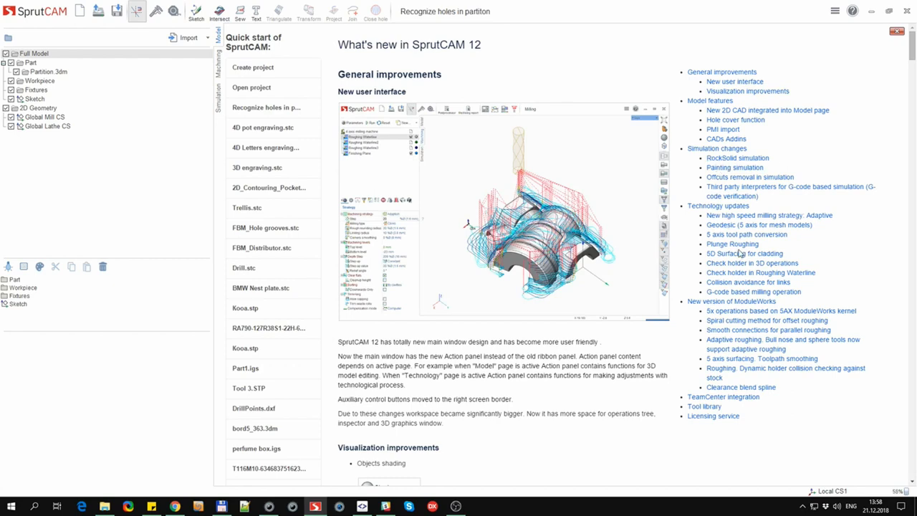
{"action": "scroll", "scroll_direction": "down", "scroll_amount": 3}
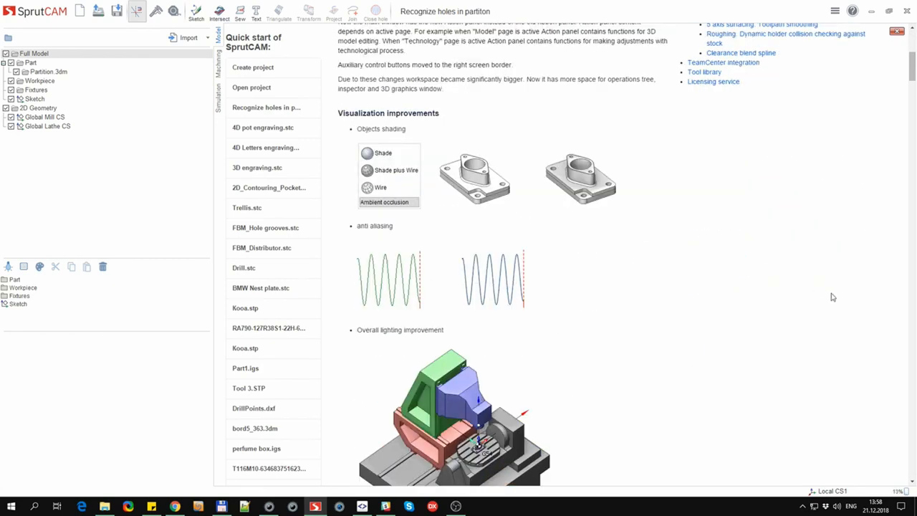